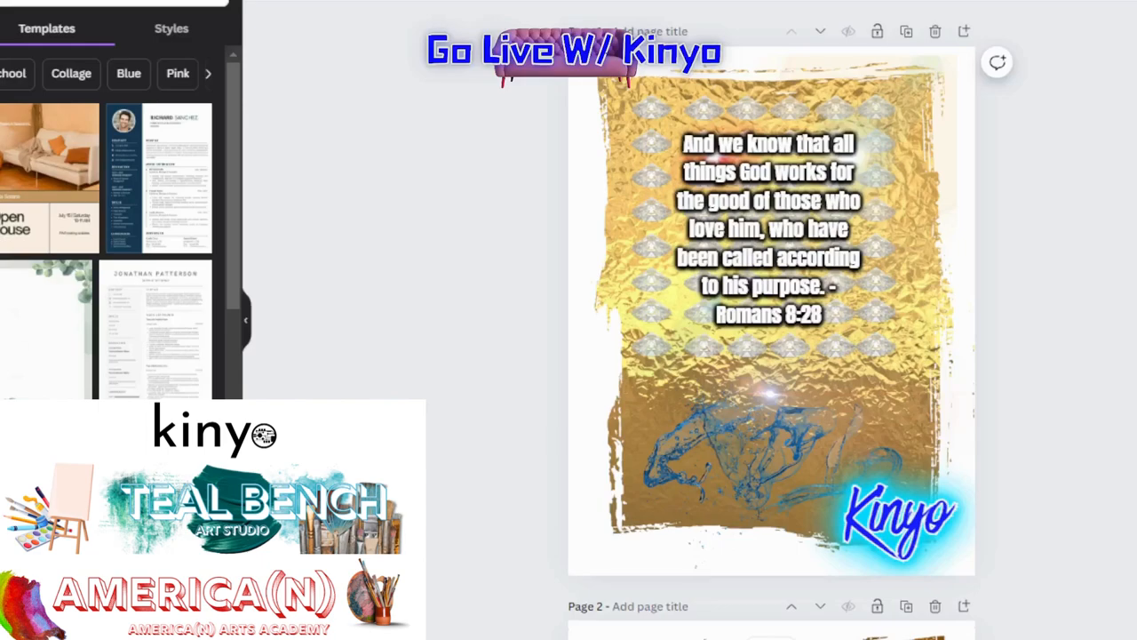
Step: Duplicate page 3 into page 4, removing the diamonds and using a gold textured background
scroll("down", 3)
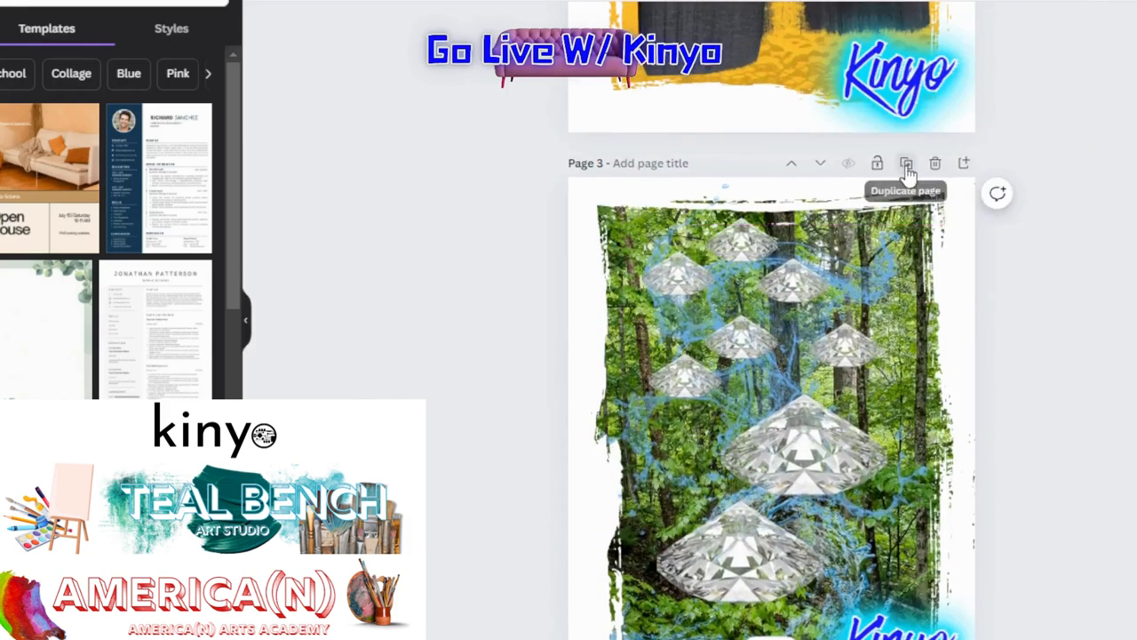
left_click(906, 162)
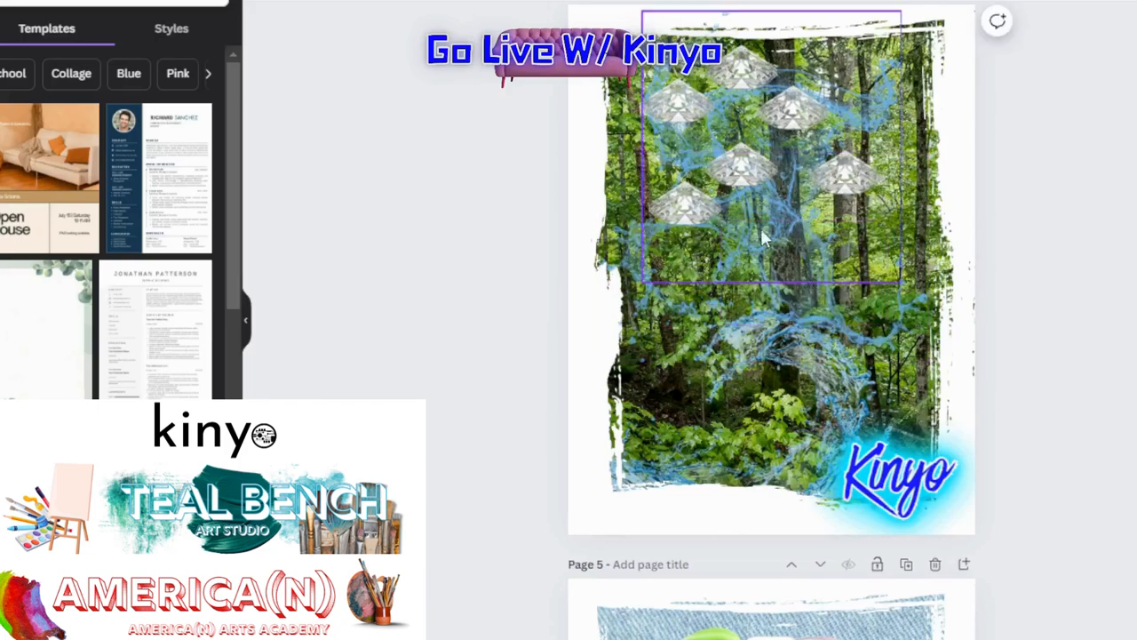
scroll("down", 3)
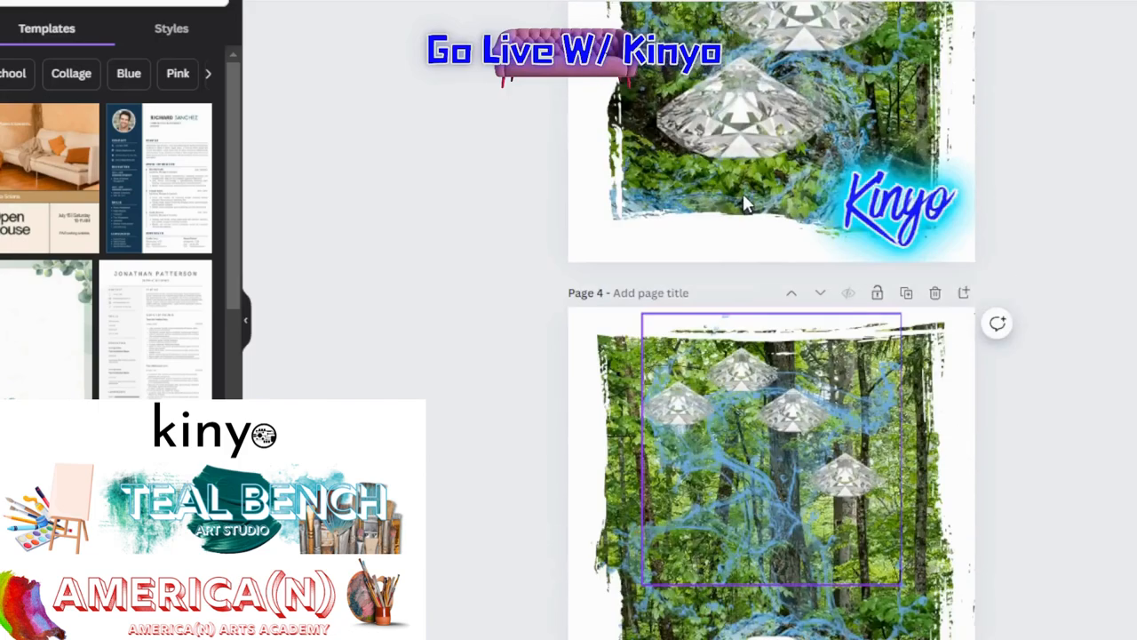
scroll("down", 3)
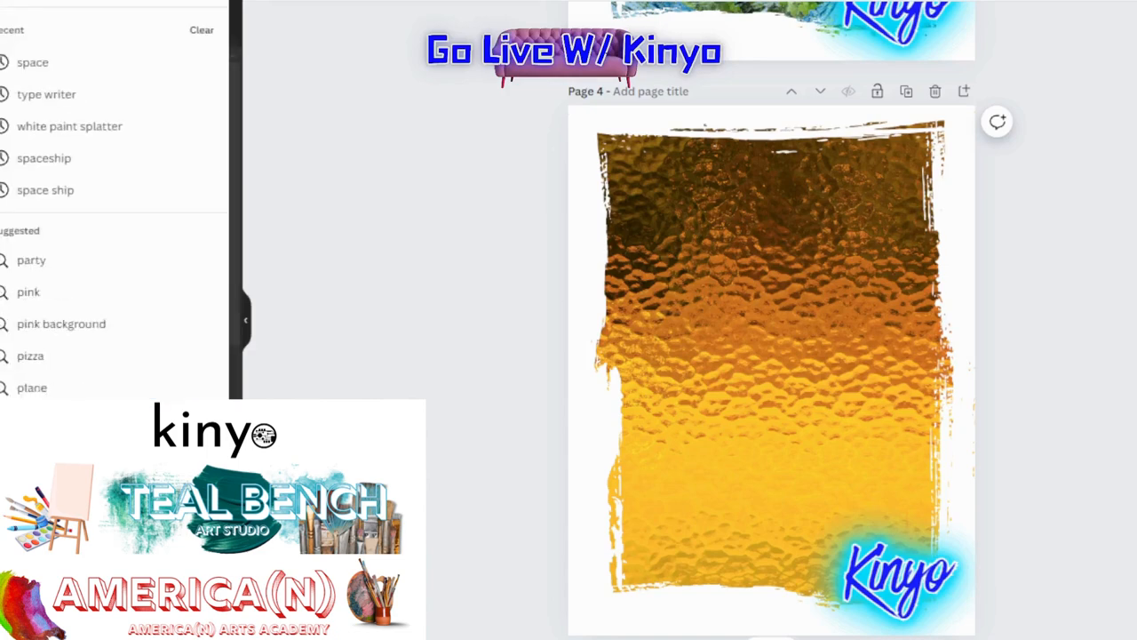
Step: Browse the Earth video results and Earth globe graphics in Elements
left_click(103, 29)
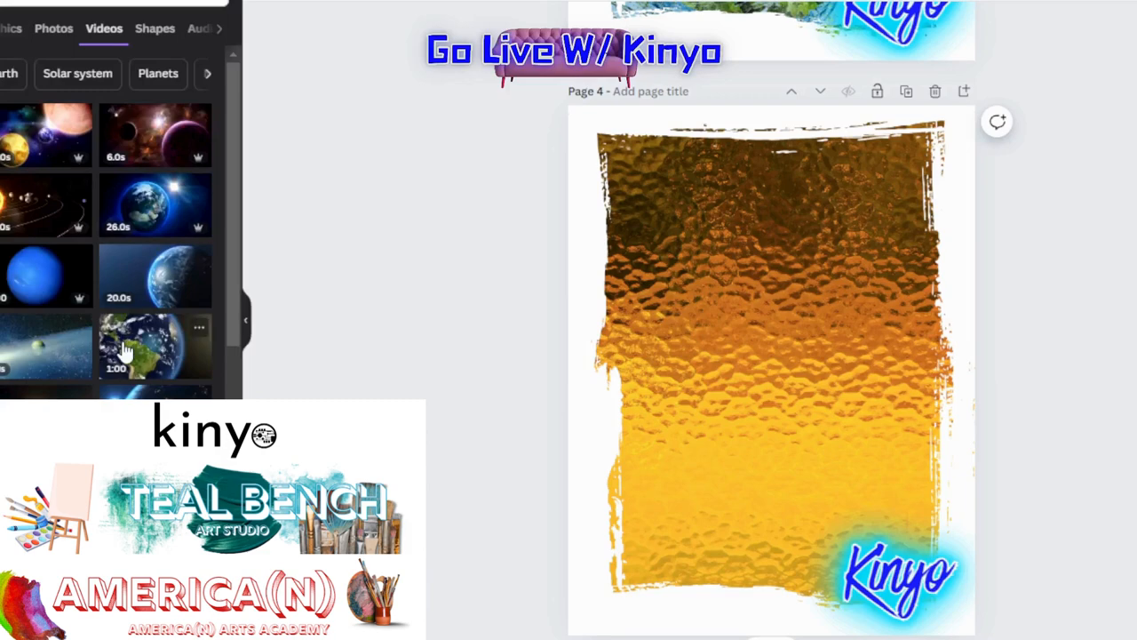
scroll("down", 3)
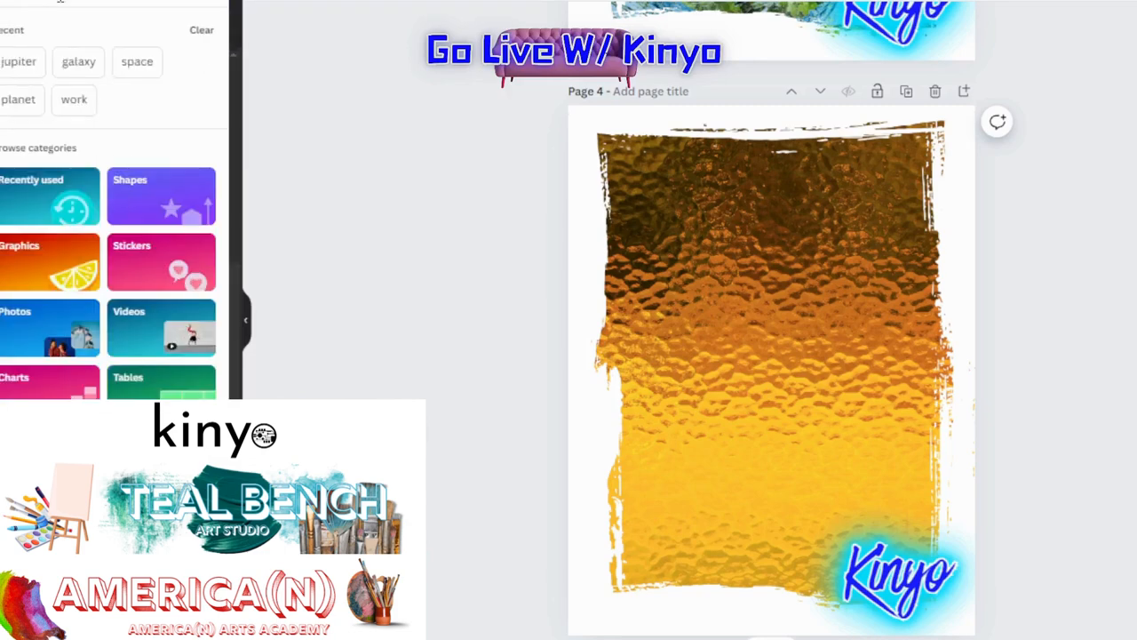
left_click(103, 28)
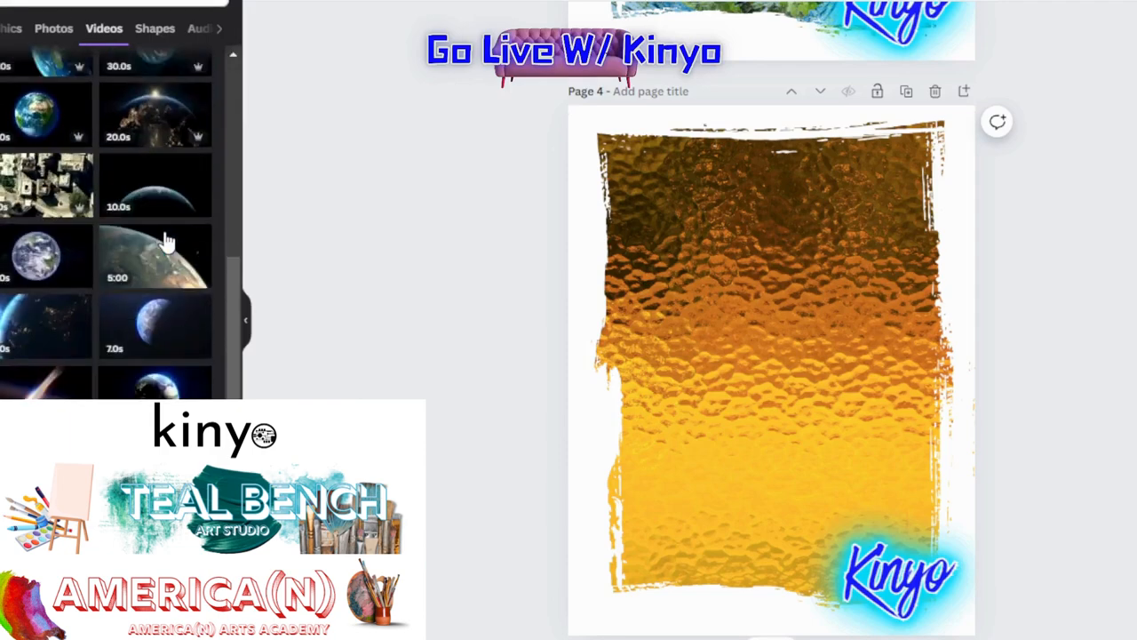
scroll("down", 3)
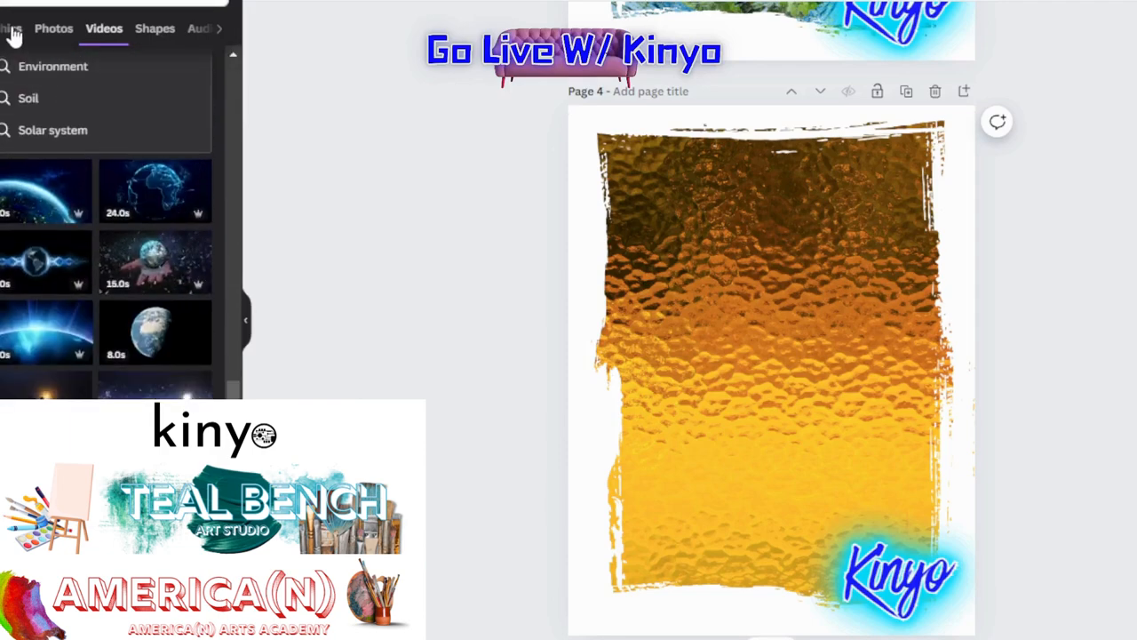
left_click(36, 28)
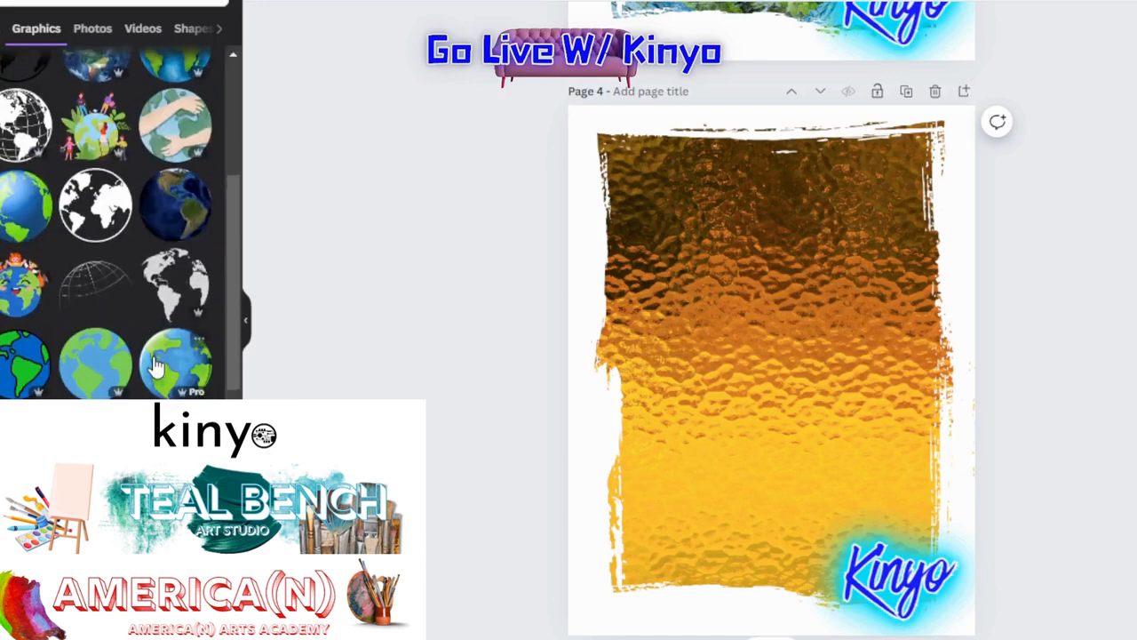
scroll("down", 3)
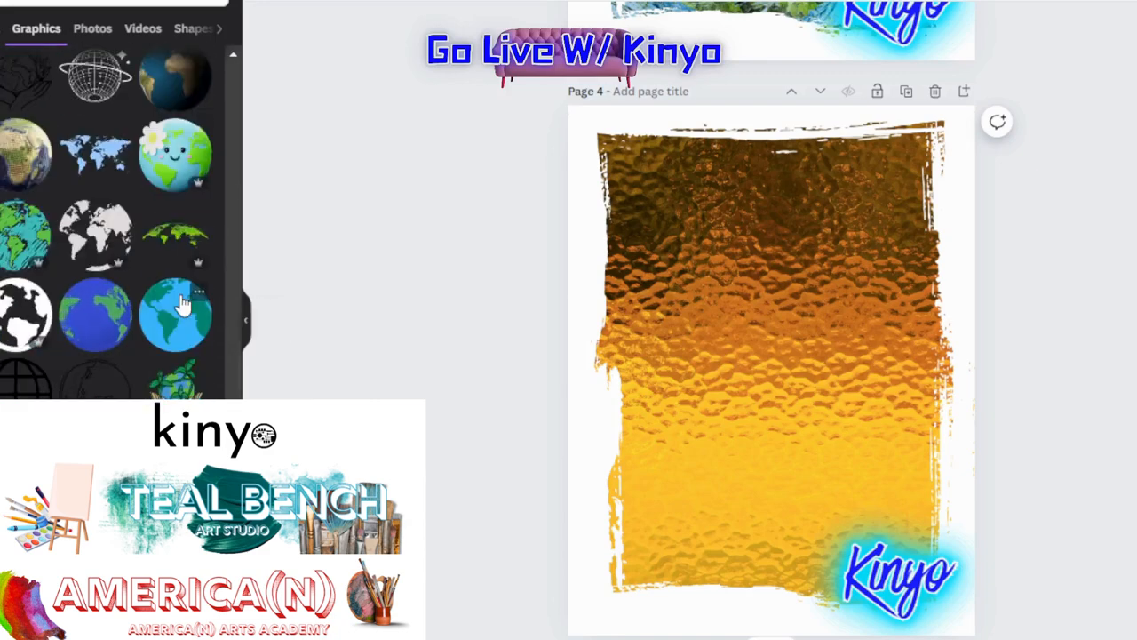
scroll("down", 3)
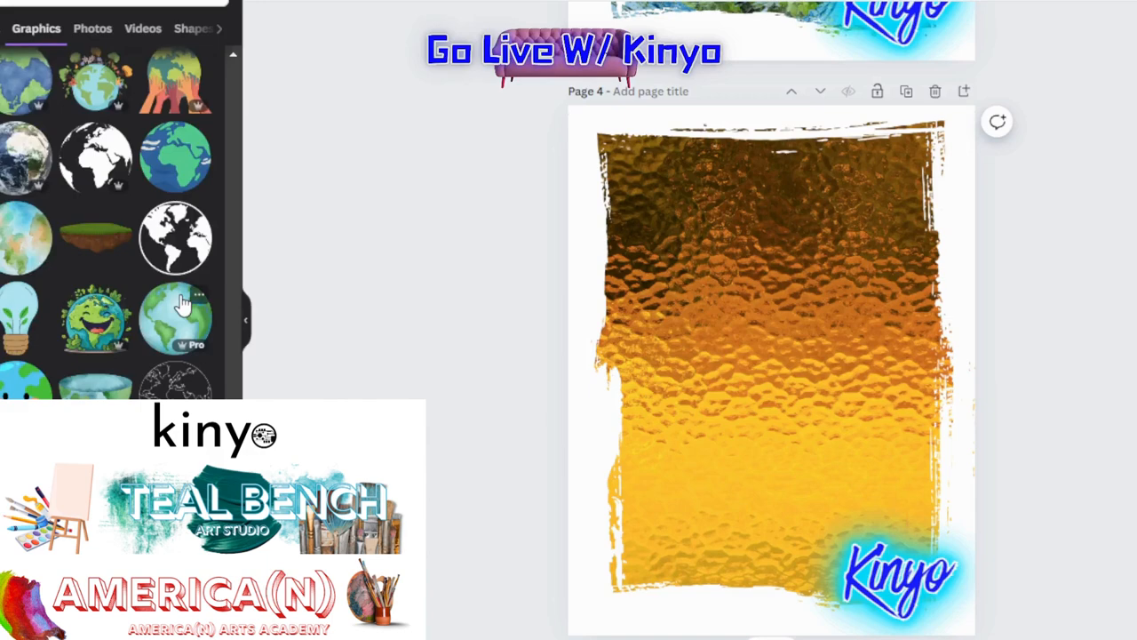
scroll("down", 3)
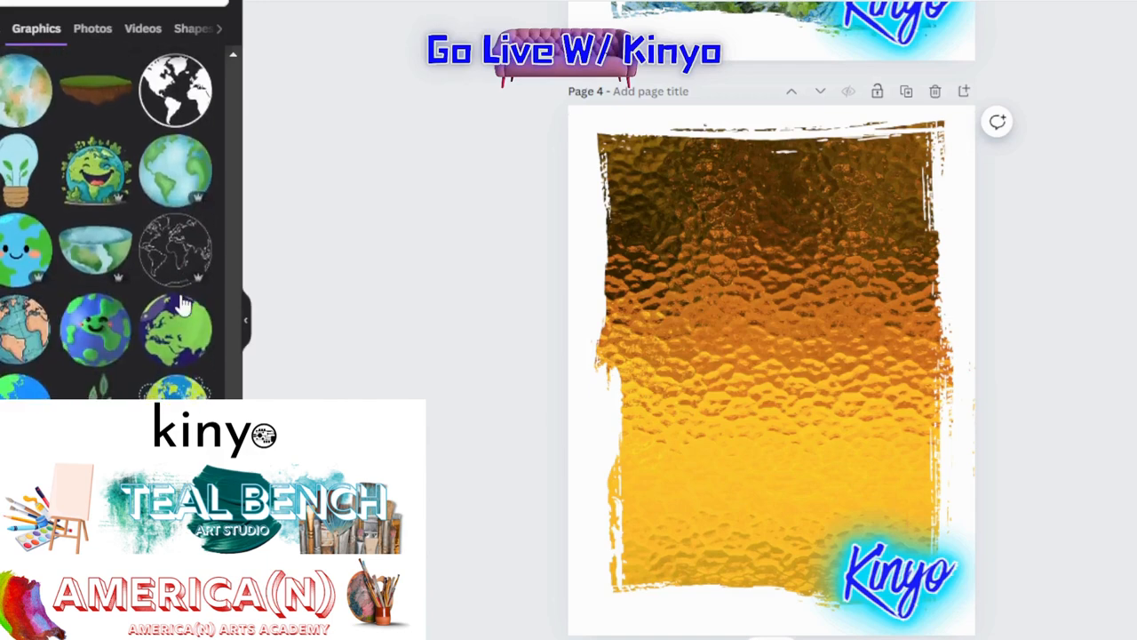
Step: Search Elements for diamond graphics
left_click(124, 27)
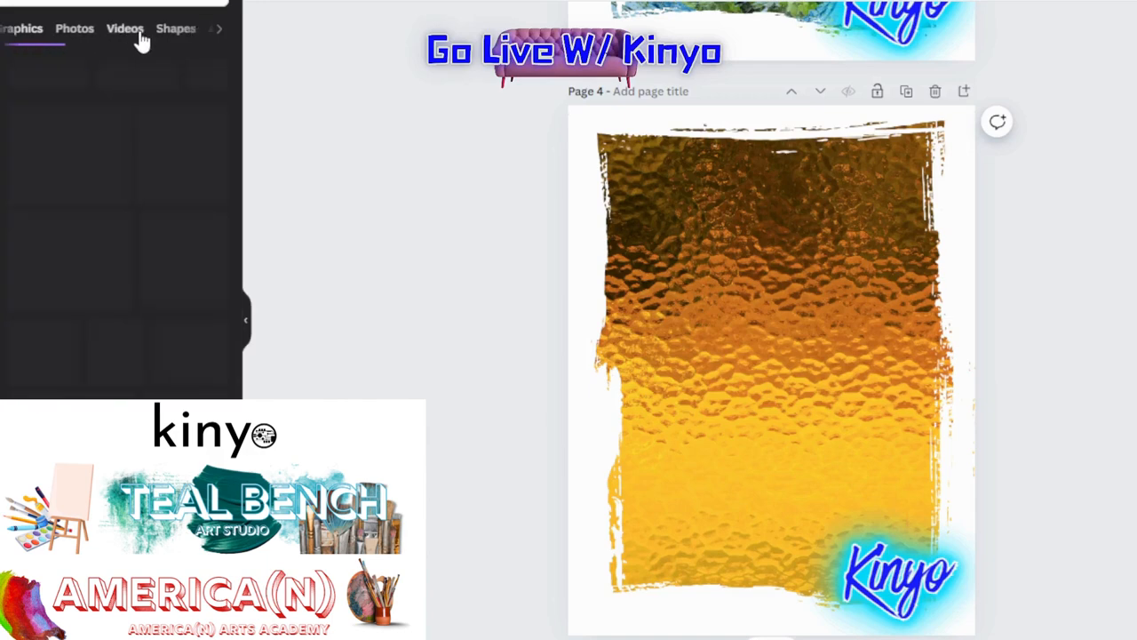
left_click(125, 27)
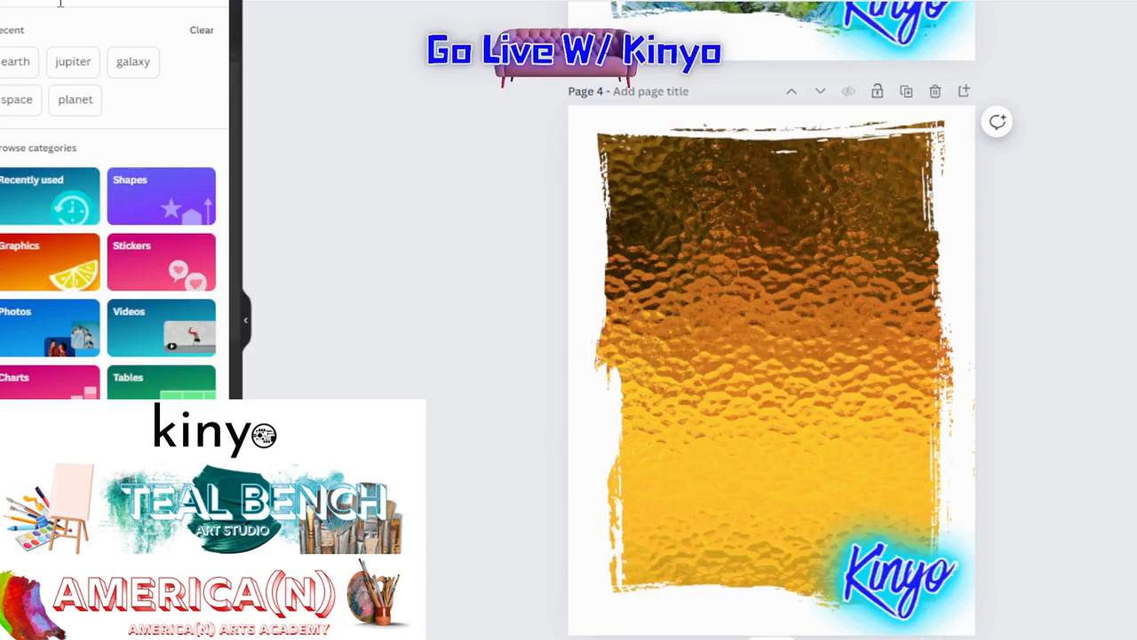
mouse_move(1002, 276)
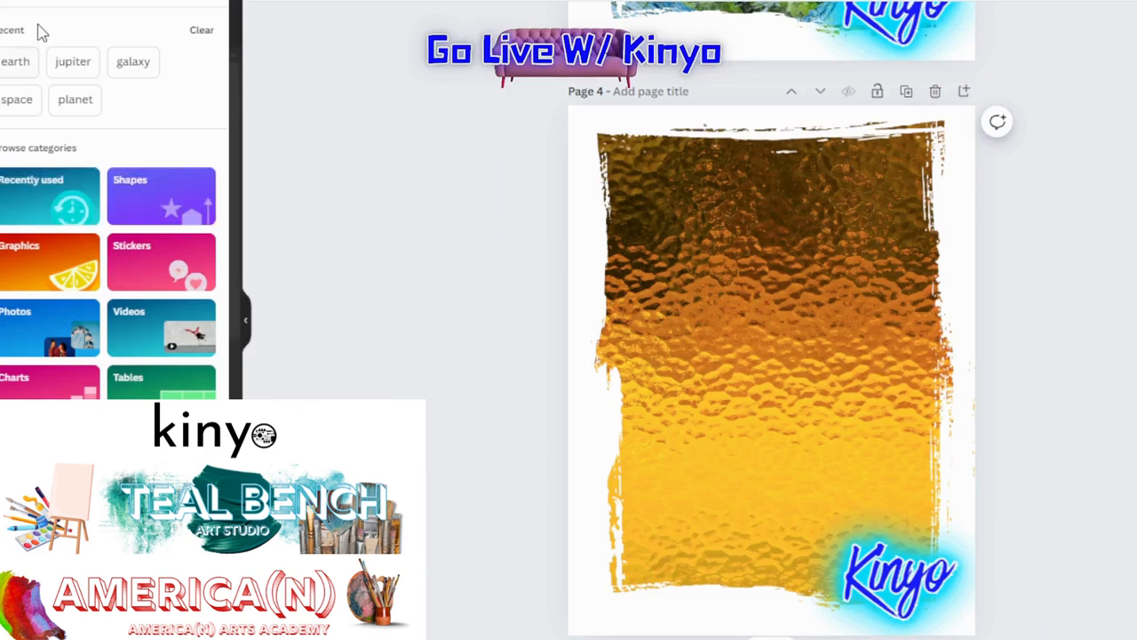
left_click(129, 311)
type("jack")
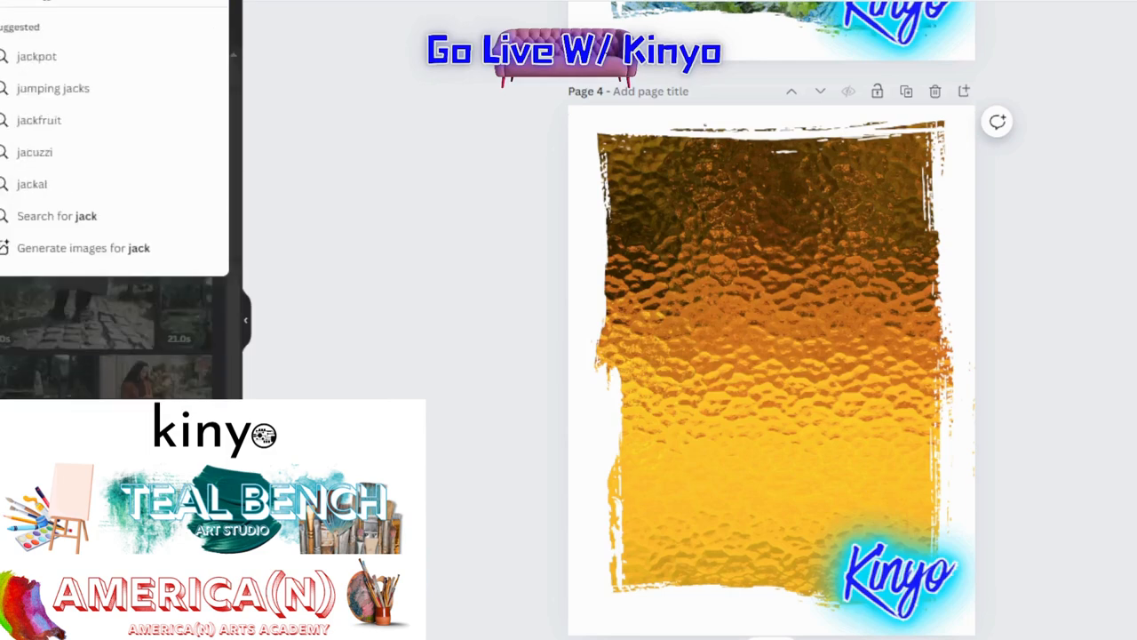
left_click(103, 29)
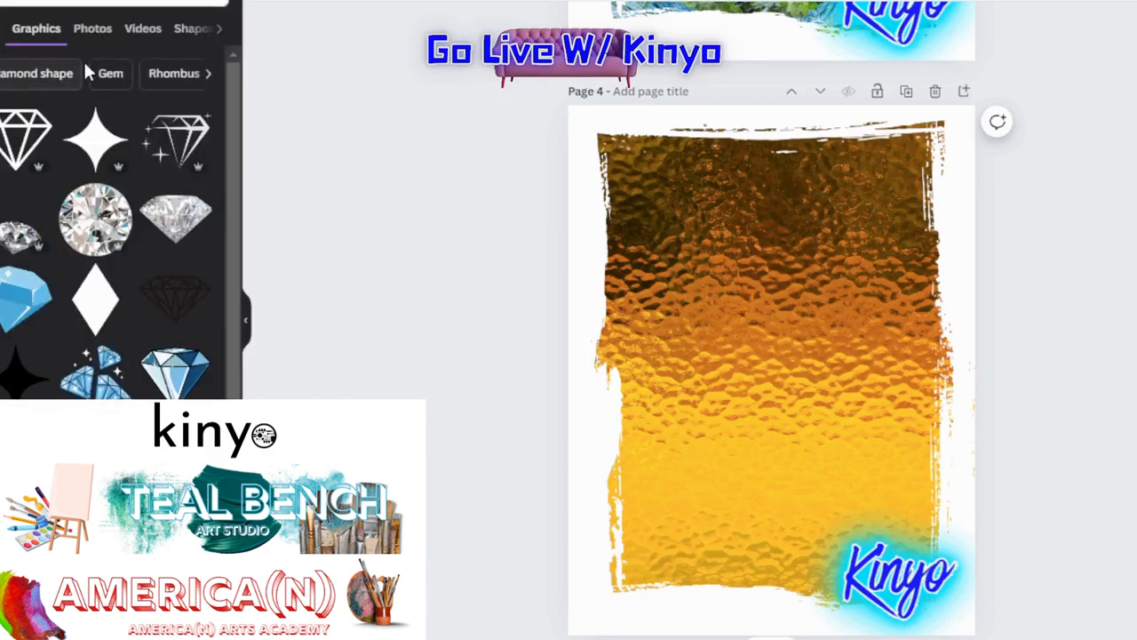
Step: Add a diamond photo to page 4, flip it upside down, and enlarge it
left_click(93, 28)
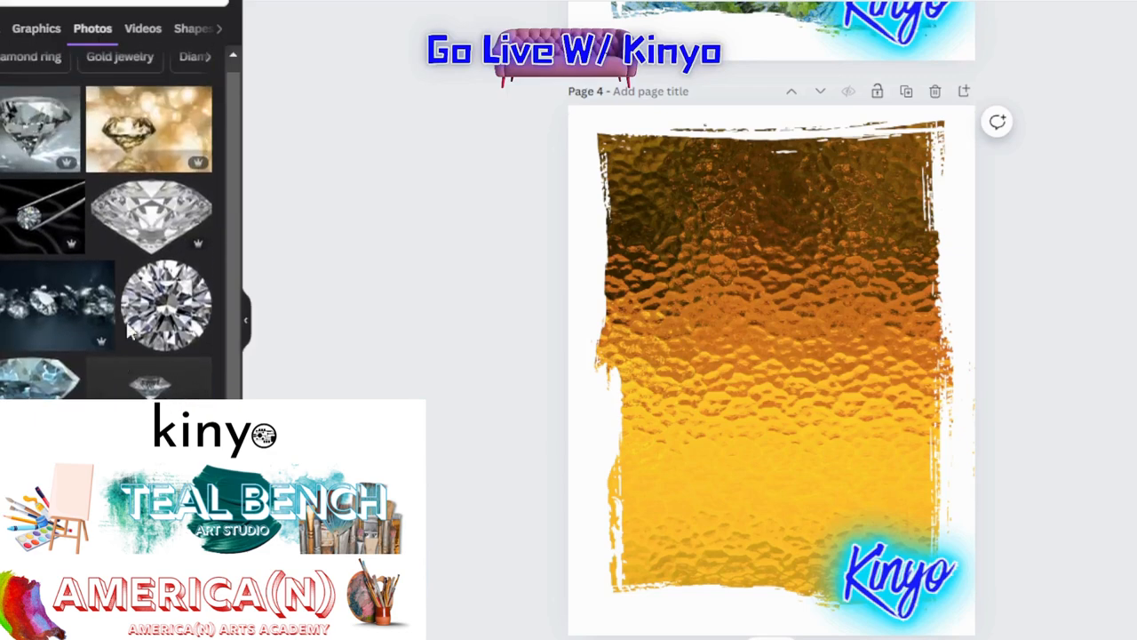
left_click(771, 372)
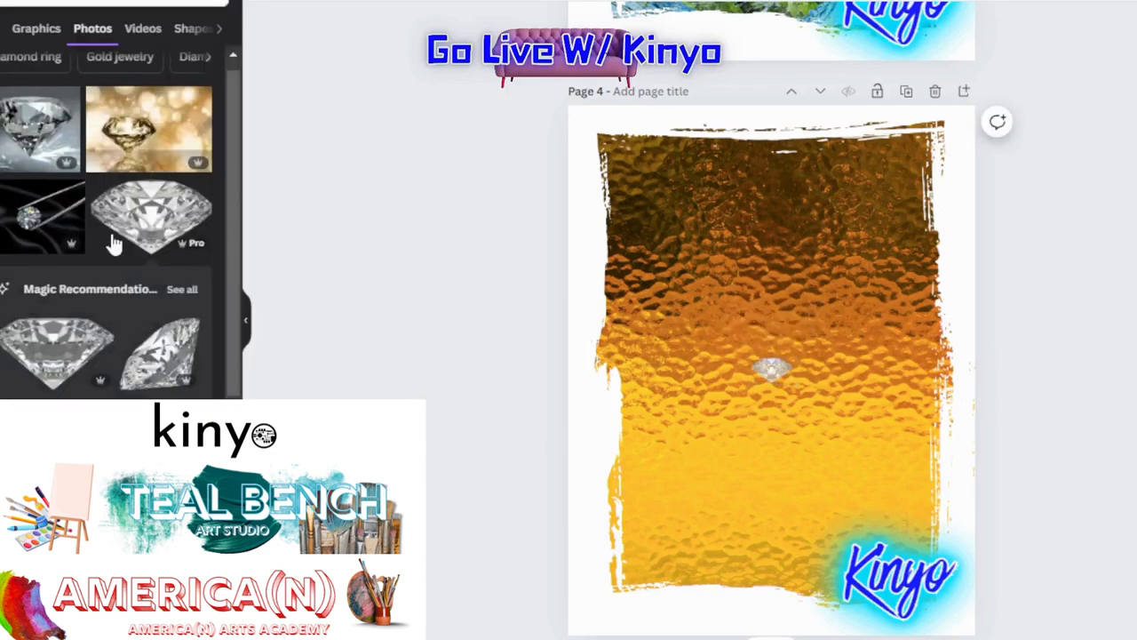
left_click(770, 371)
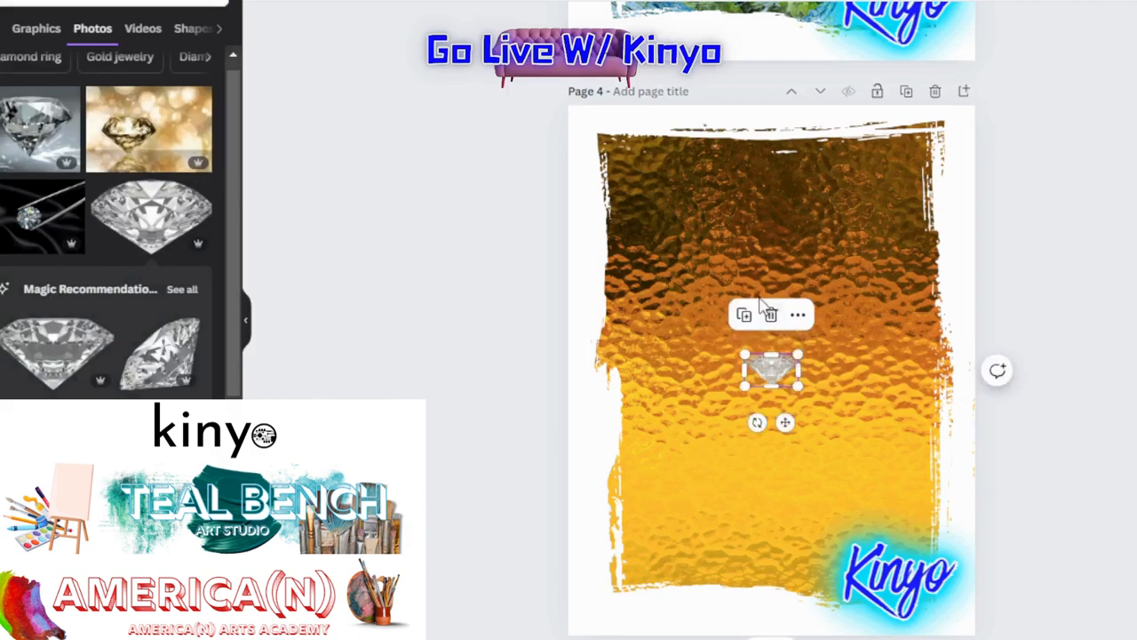
mouse_move(750, 340)
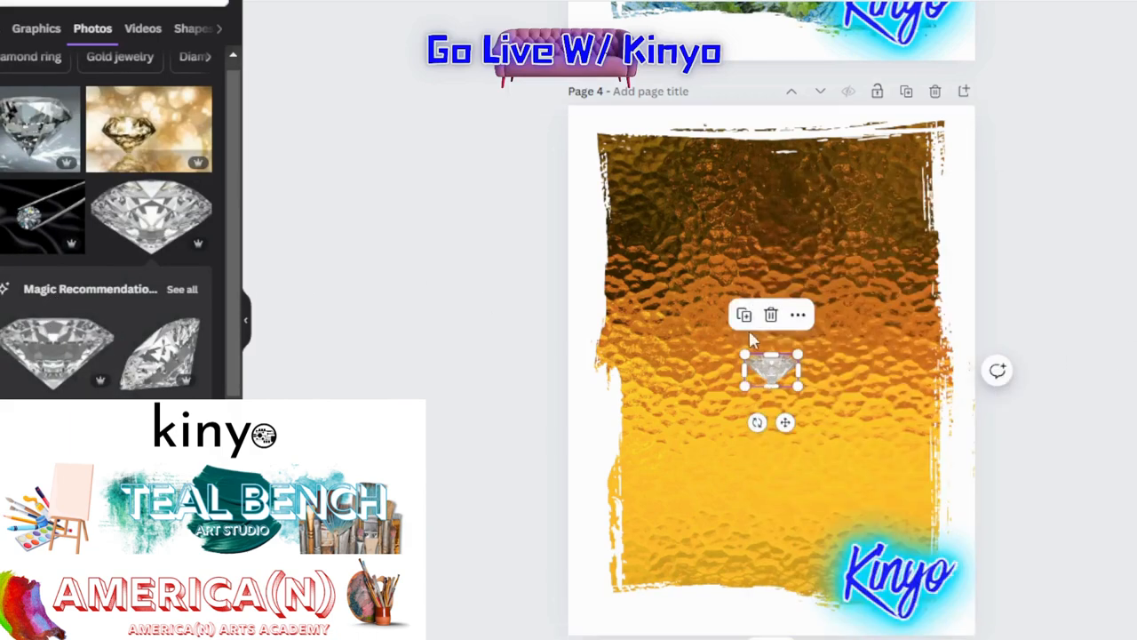
left_click_drag(770, 369, 732, 280)
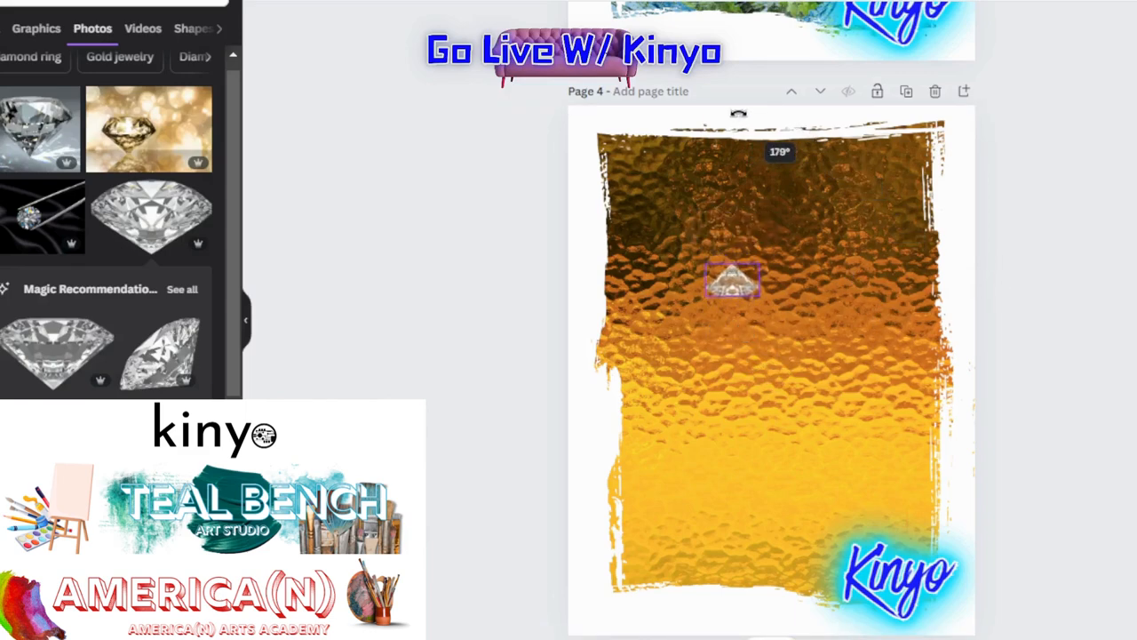
left_click(733, 280)
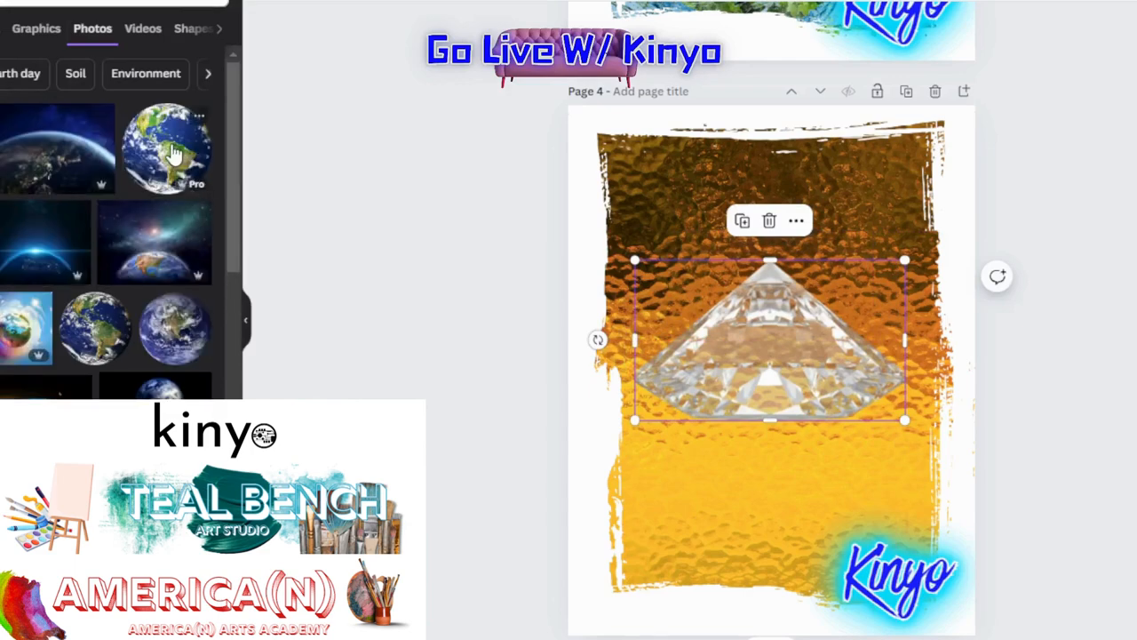
Step: Add an Earth globe photo and centre it on top of the diamond
left_click(167, 148)
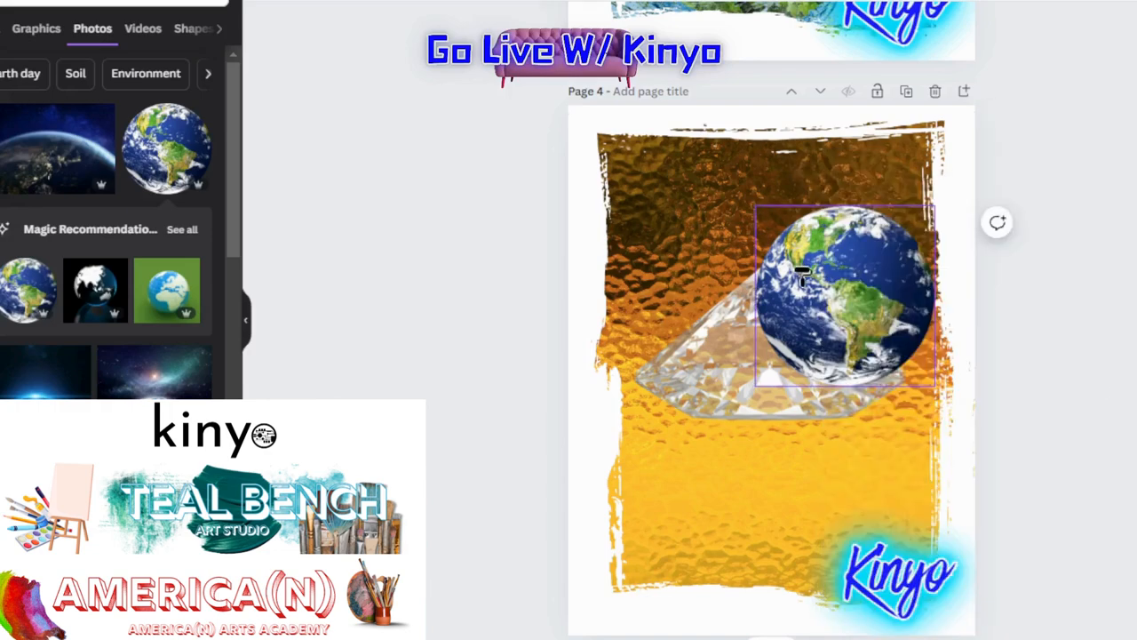
right_click(804, 276)
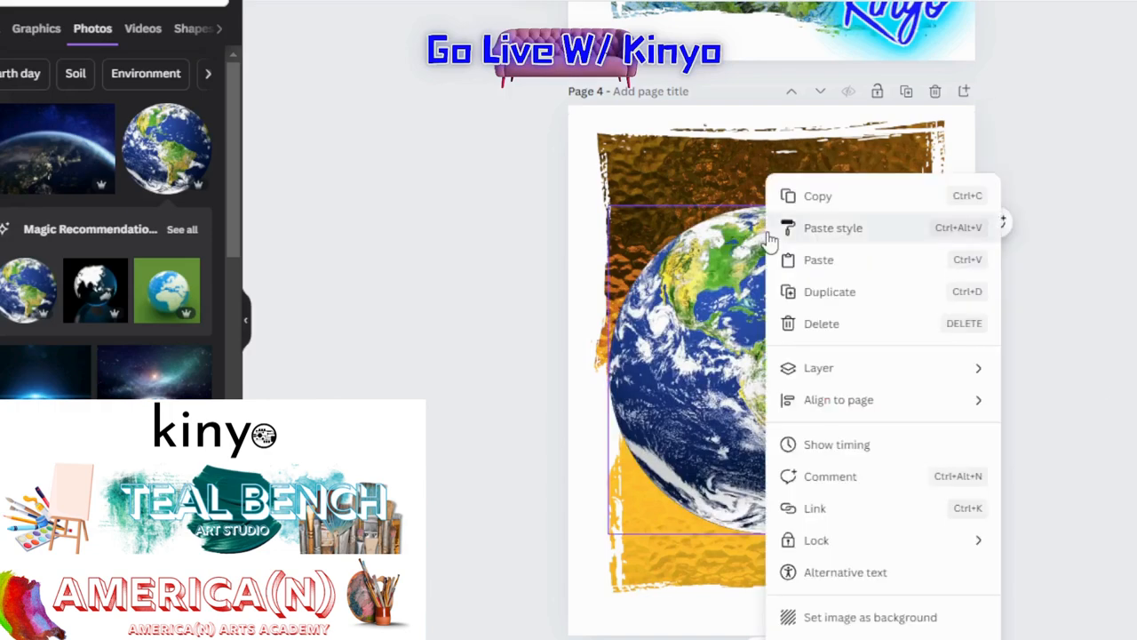
mouse_move(860, 240)
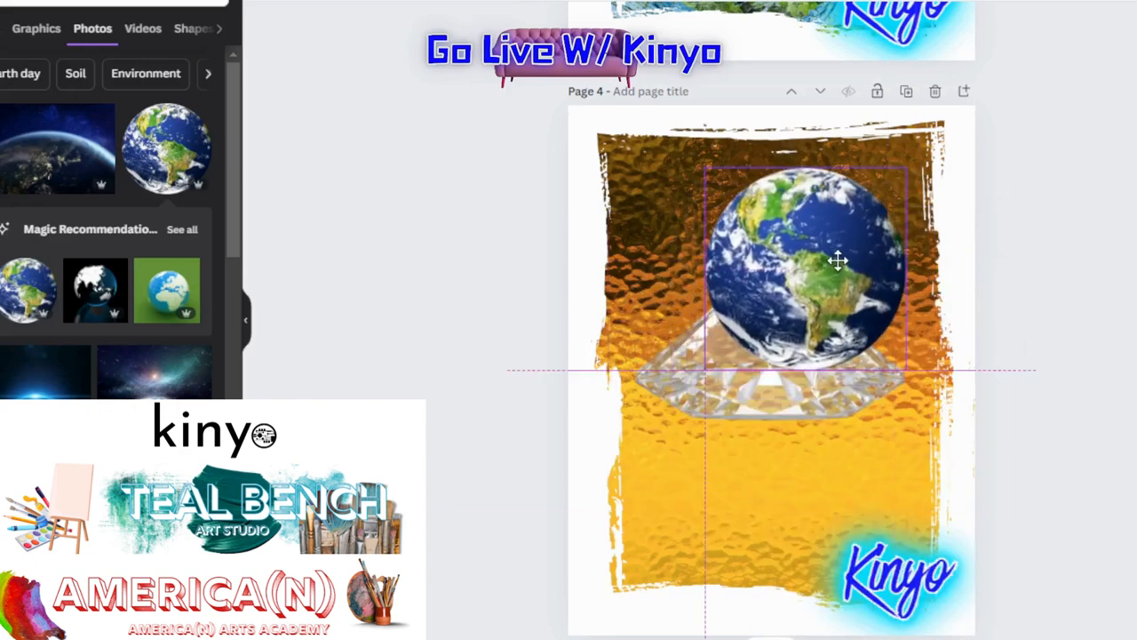
left_click(804, 262)
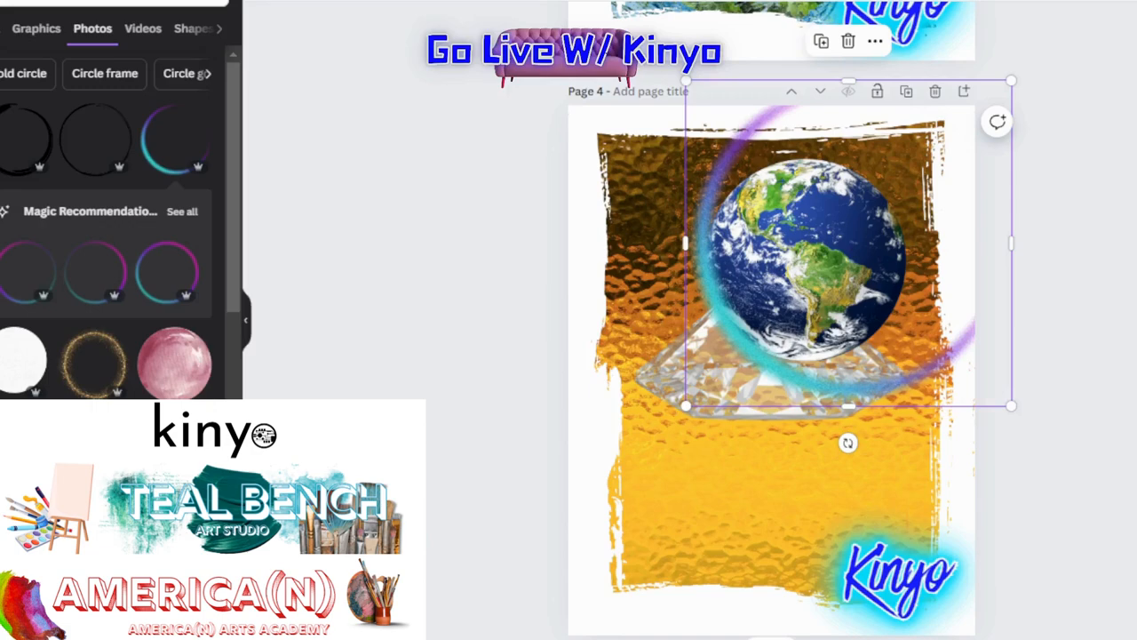
mouse_move(1093, 47)
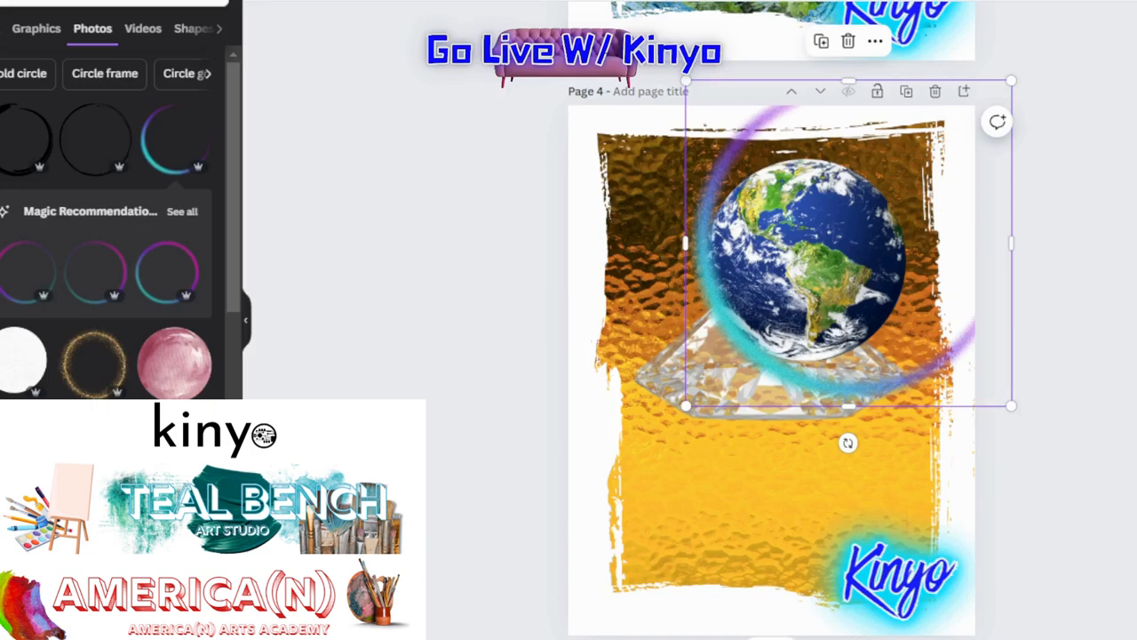
mouse_move(804, 387)
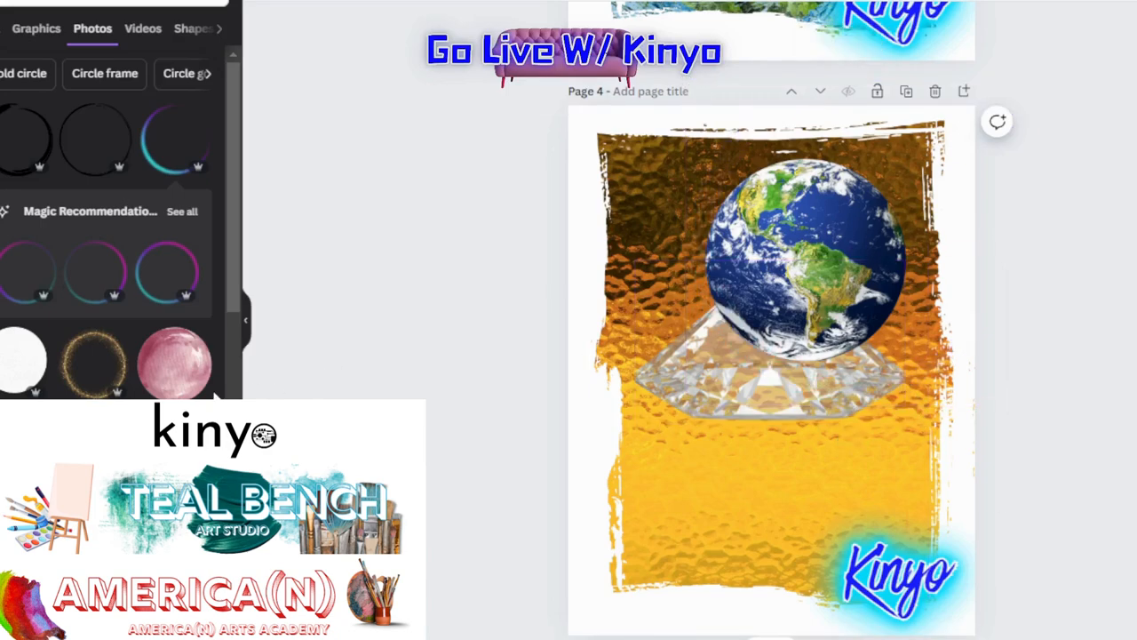
Step: Find the beige textured circle in the photo results and add it behind the globe
scroll("down", 3)
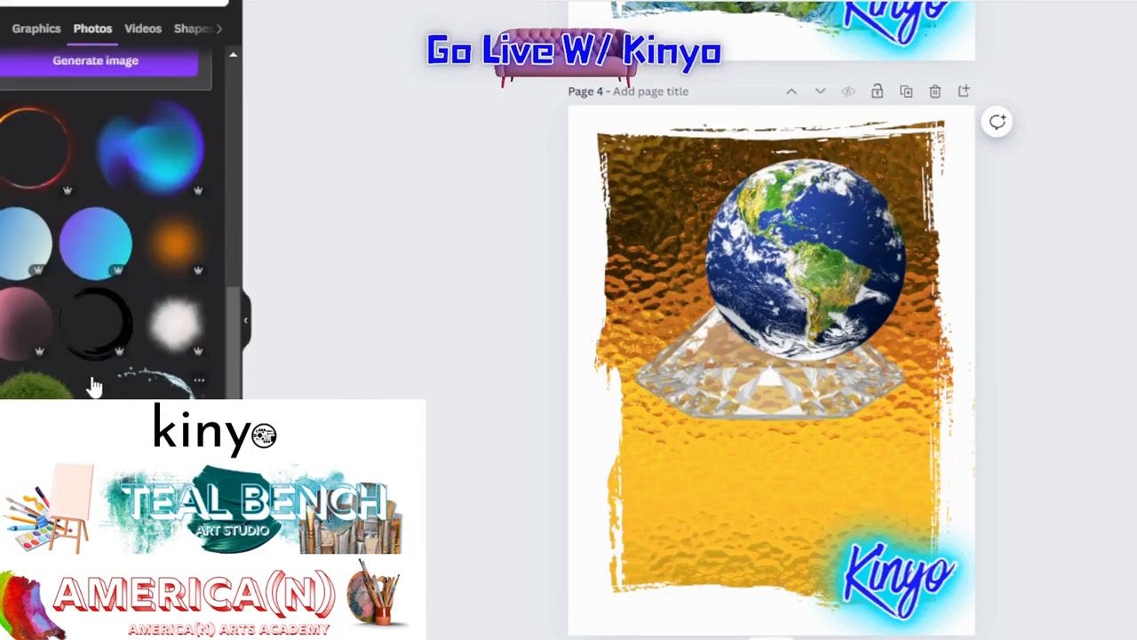
scroll("down", 3)
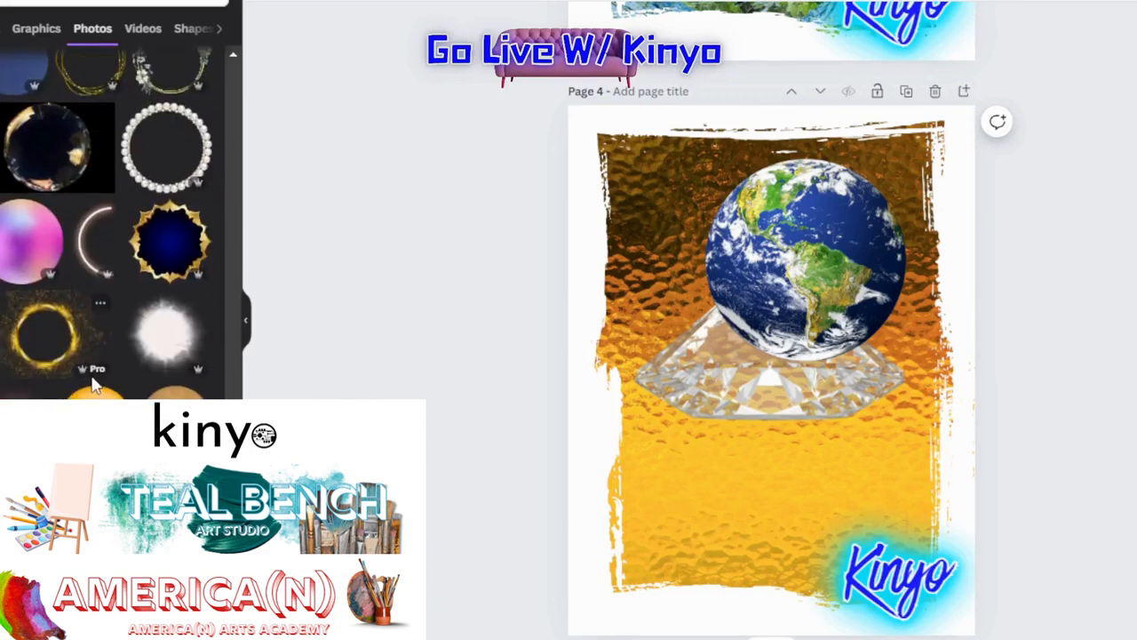
scroll("down", 3)
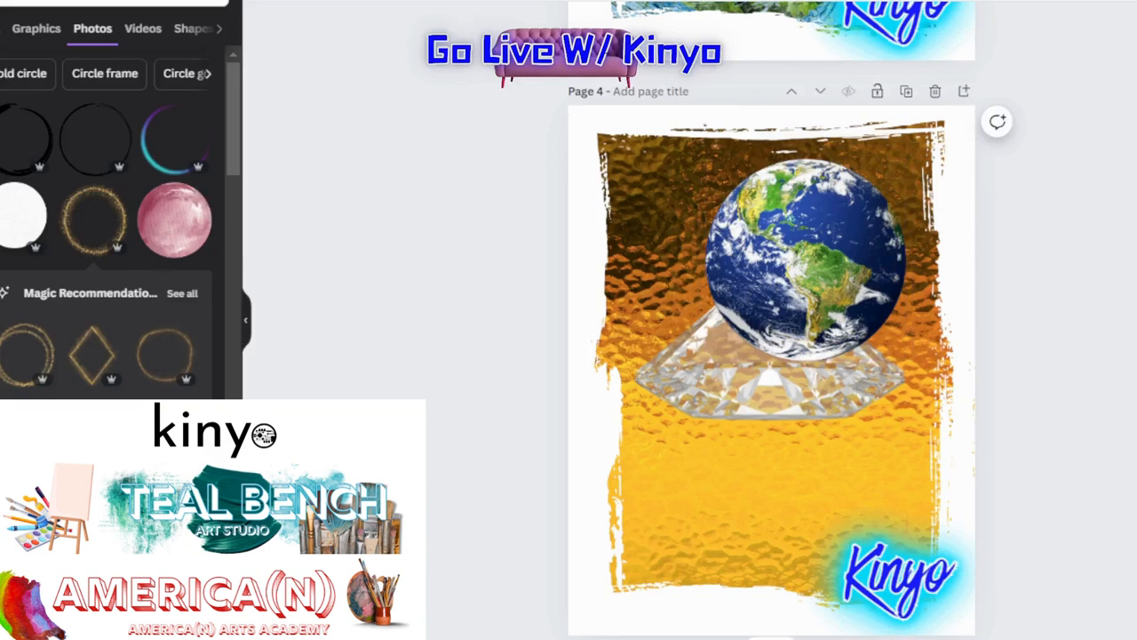
scroll("down", 3)
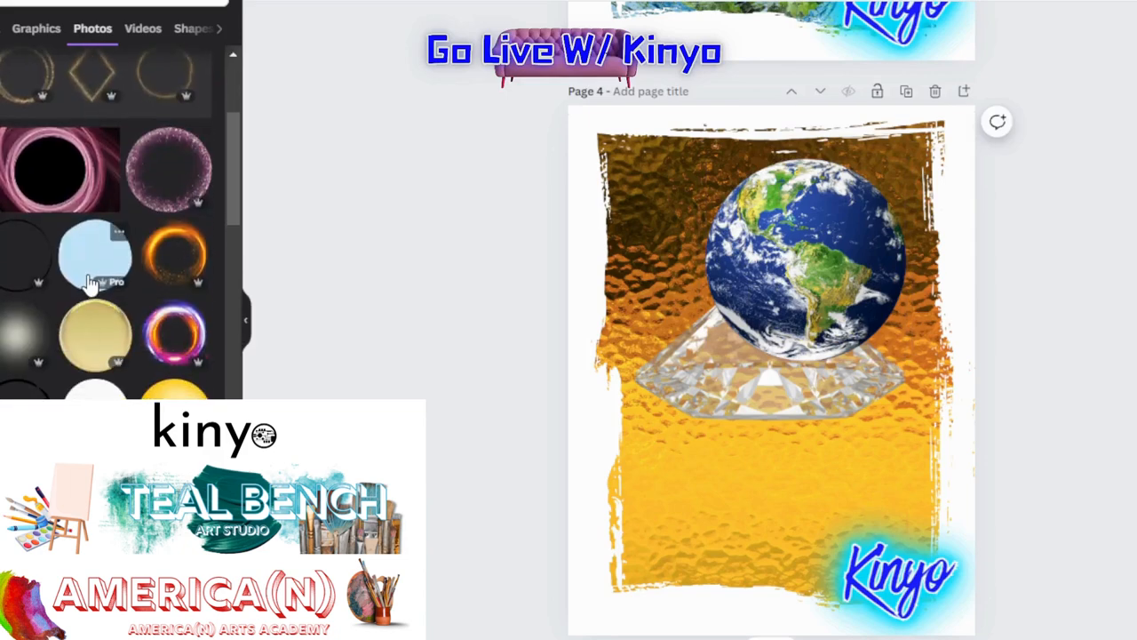
scroll("down", 3)
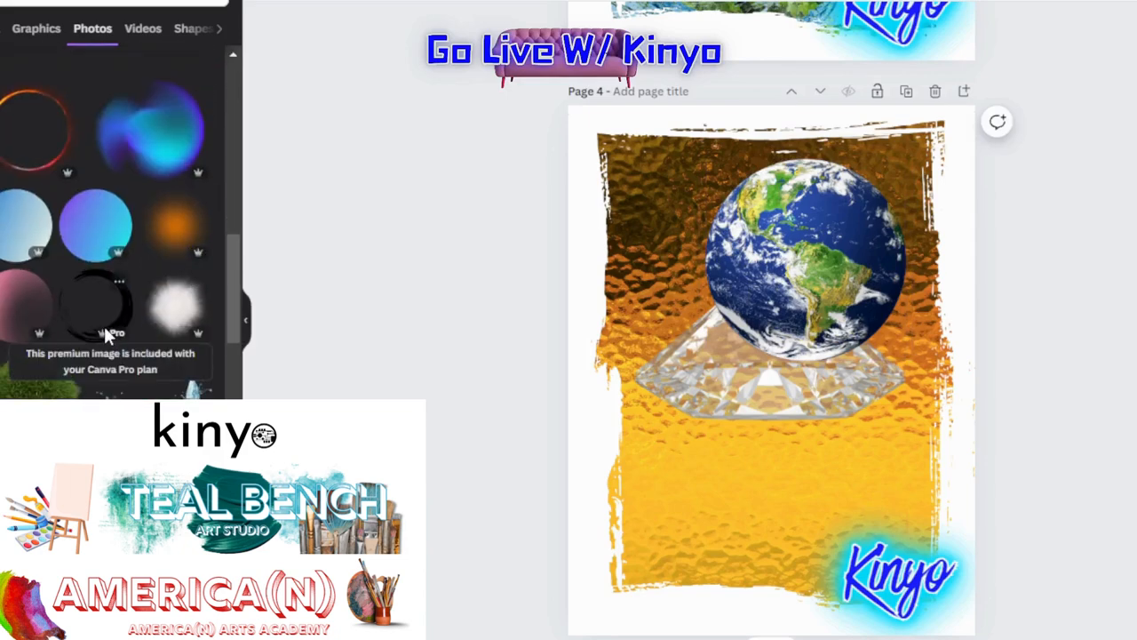
scroll("down", 3)
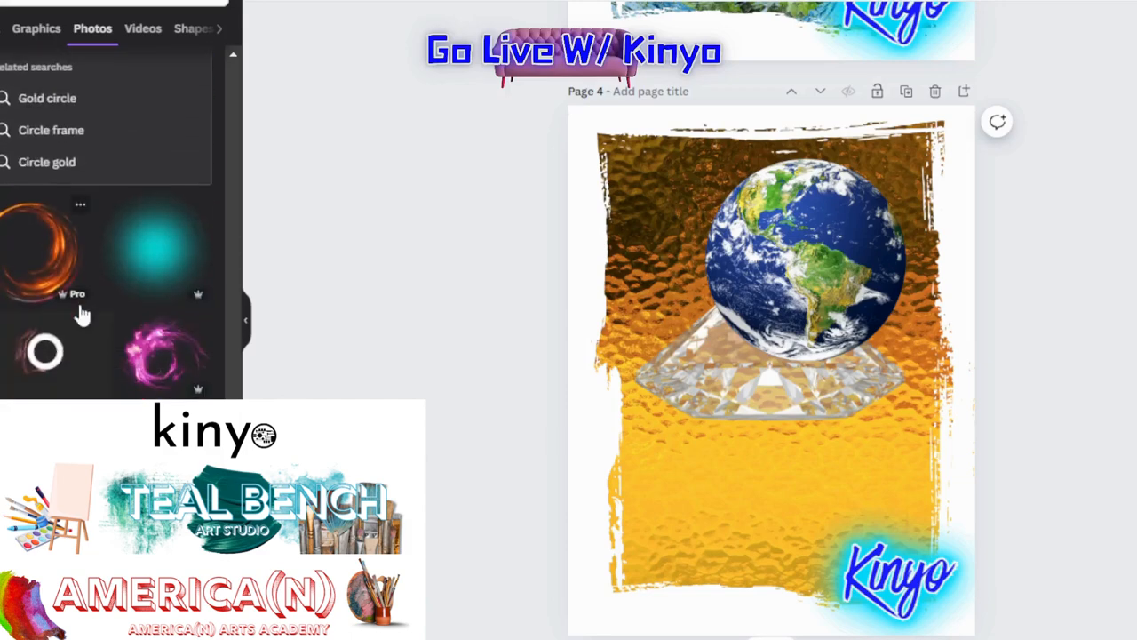
scroll("down", 3)
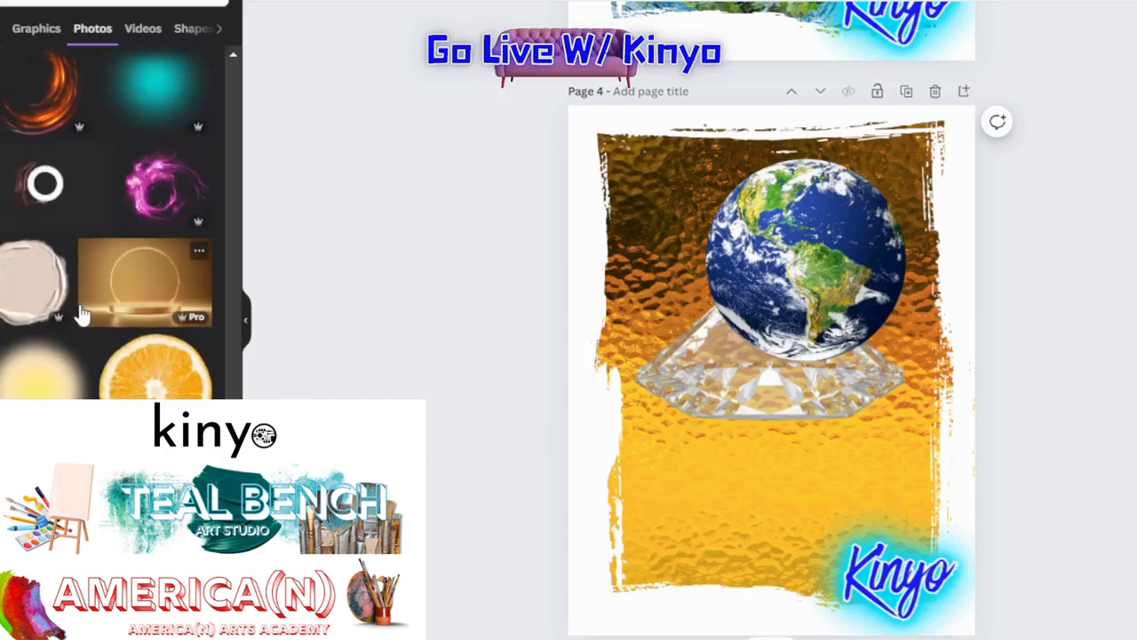
scroll("down", 3)
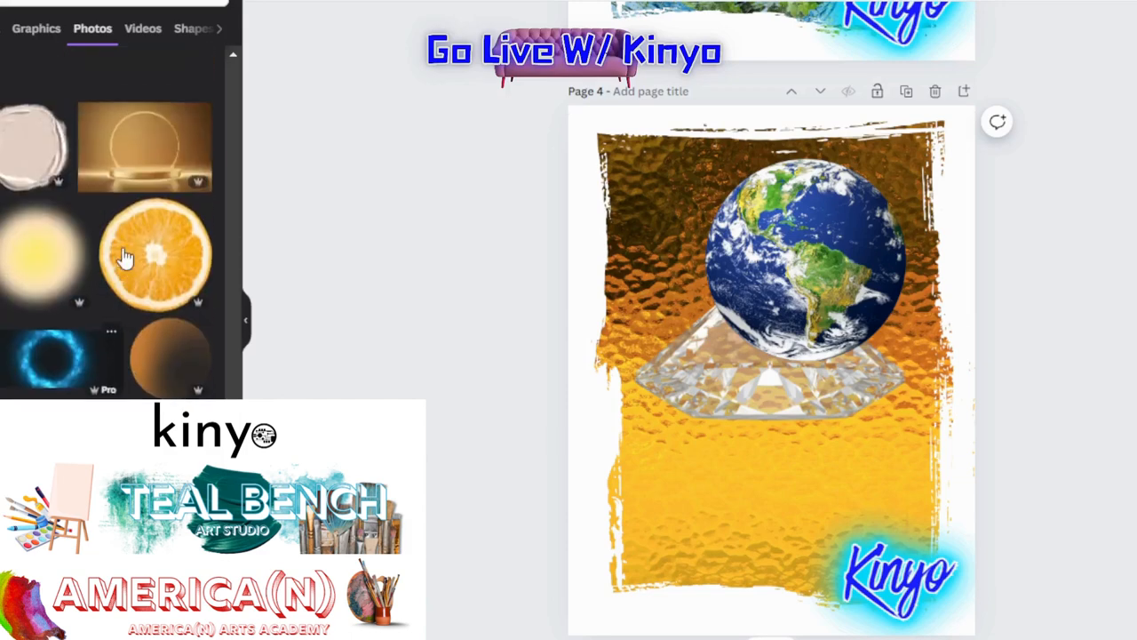
left_click(36, 155)
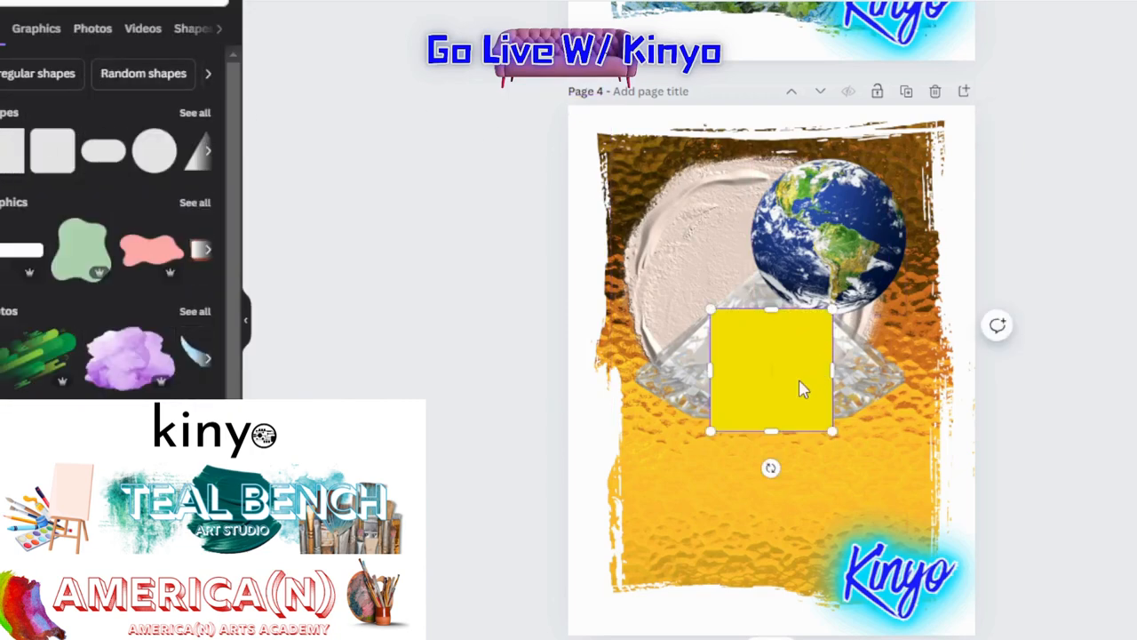
Step: Move the square to the lower left under the diamond and colour it red
left_click_drag(771, 369, 705, 453)
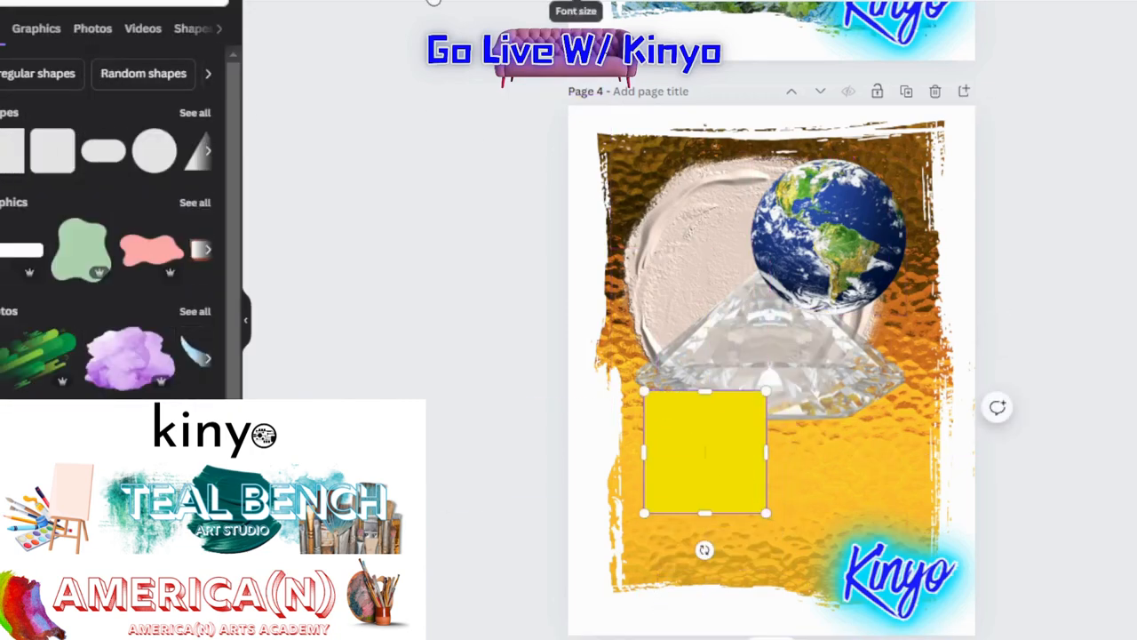
left_click(201, 121)
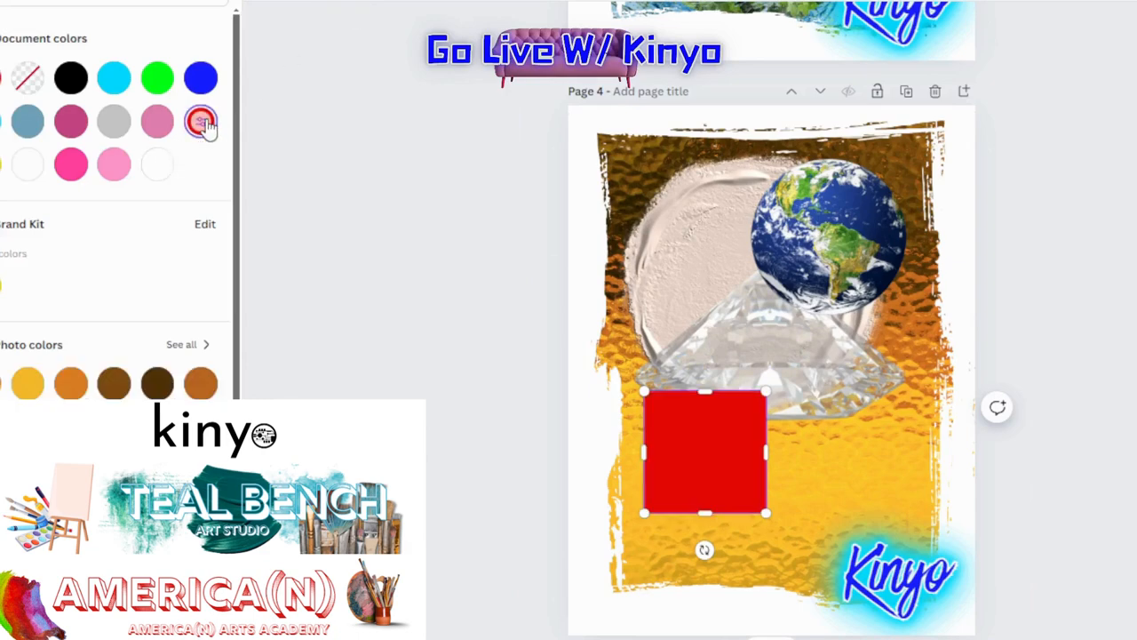
left_click(201, 122)
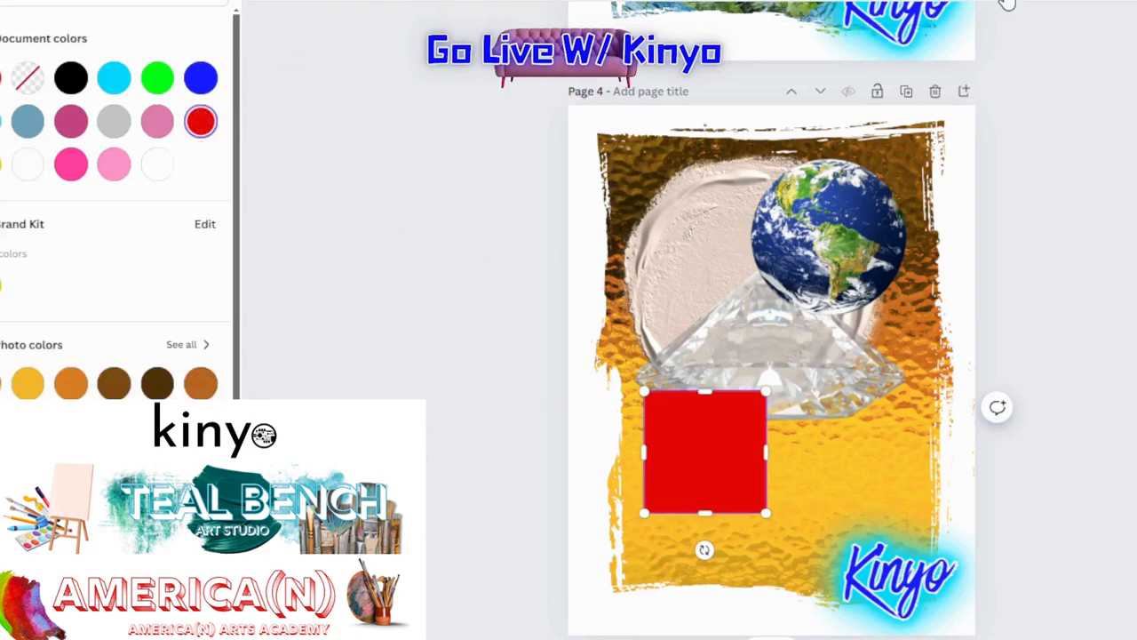
left_click(20, 25)
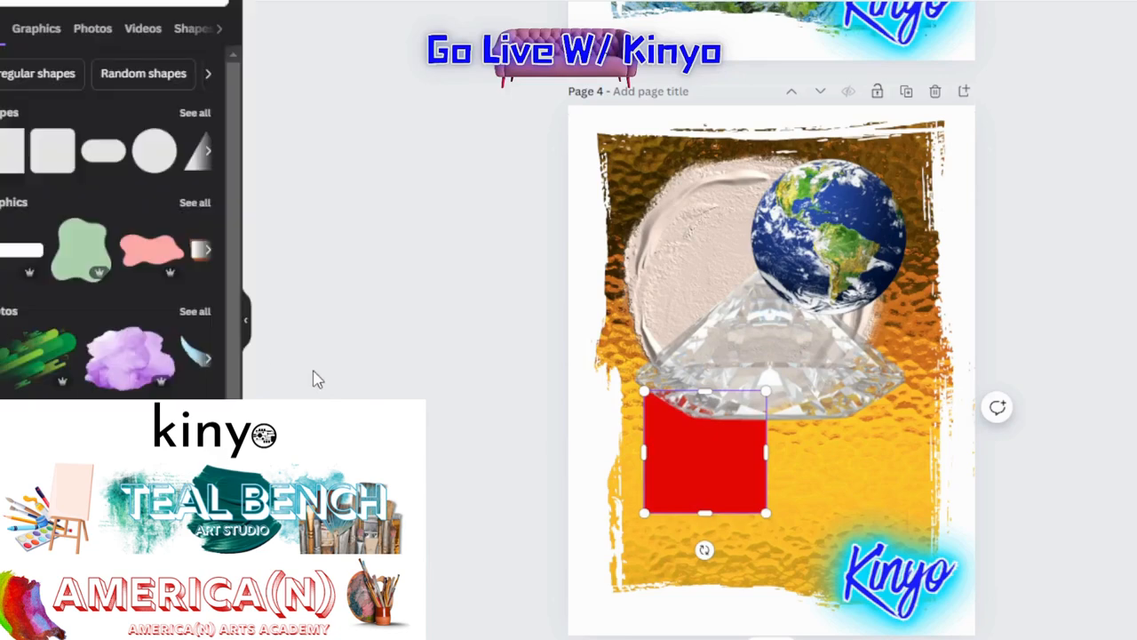
mouse_move(164, 156)
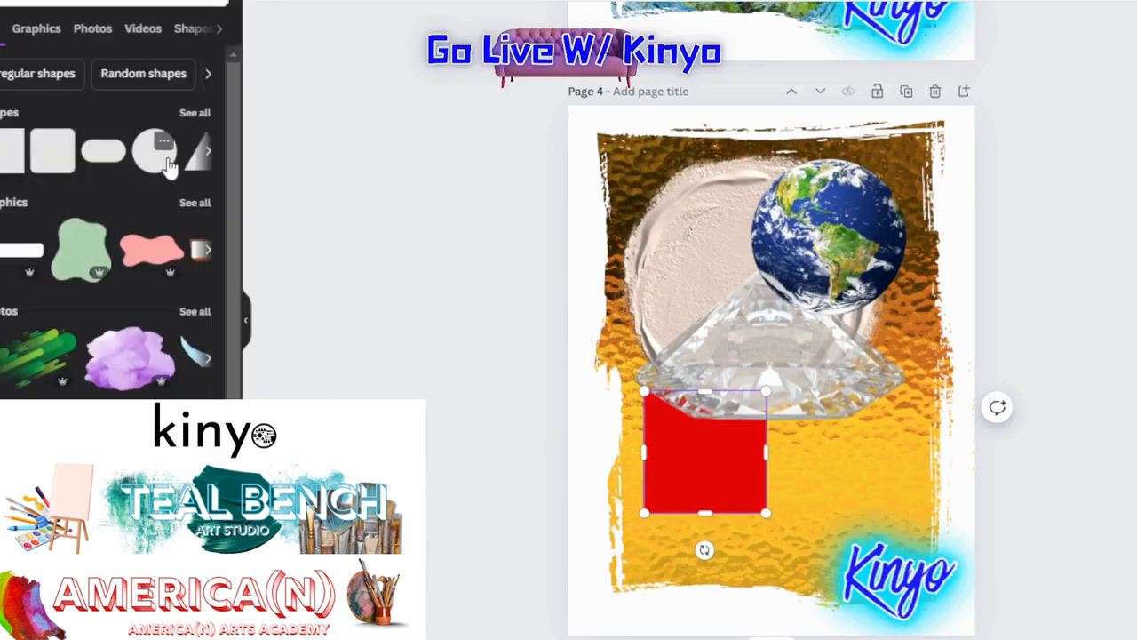